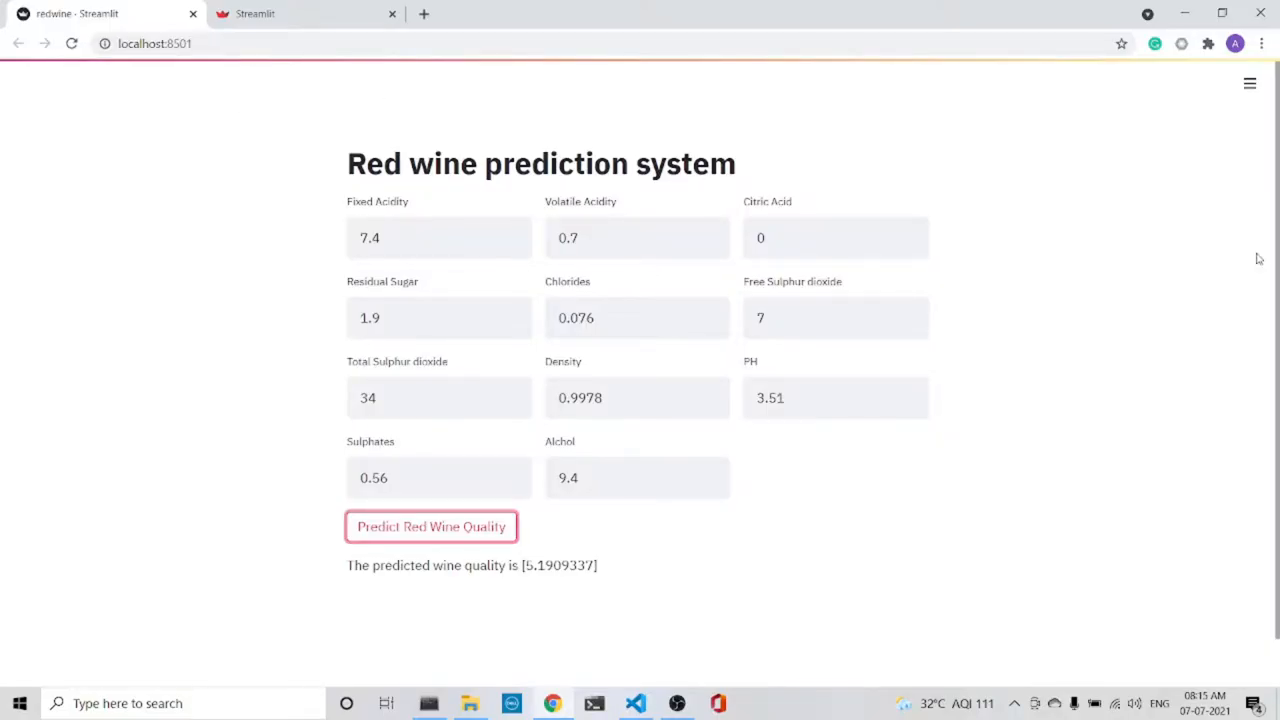
mouse_move(752, 624)
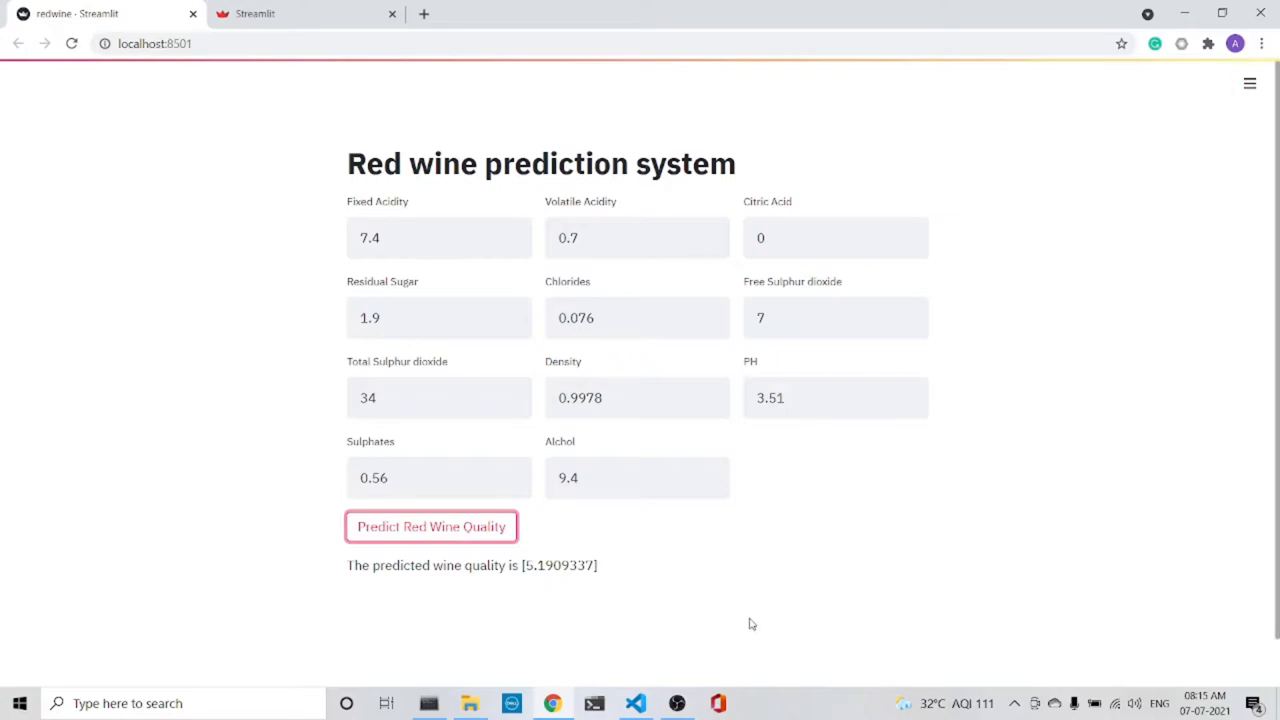
mouse_move(435, 582)
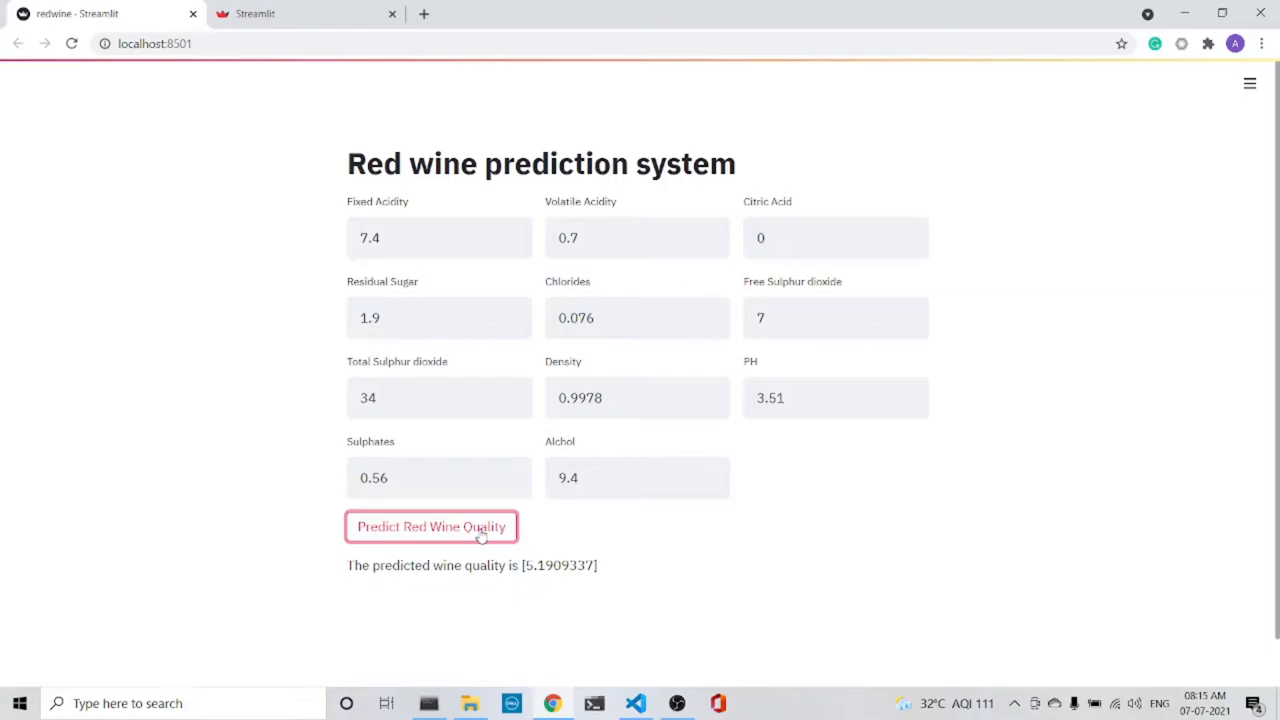
mouse_move(304, 293)
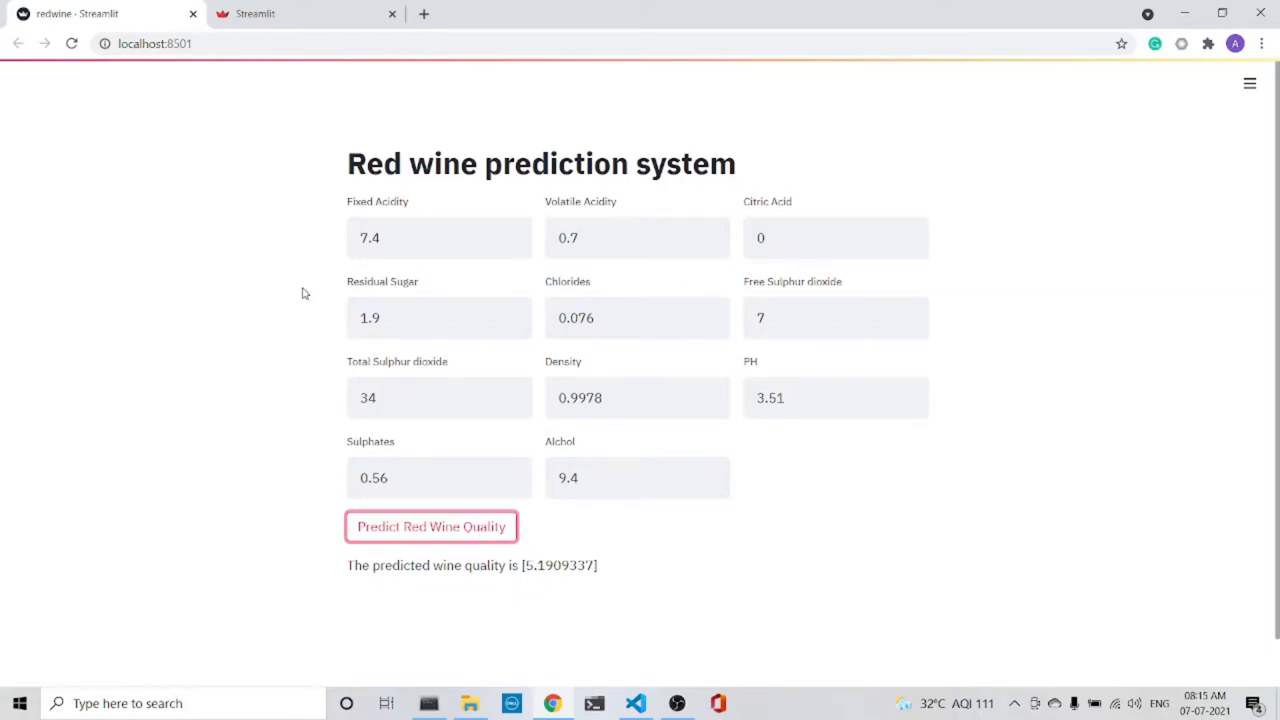
- Select the Free Sulphur dioxide value so it can be replaced with 11
double_click(537, 565)
text(11)
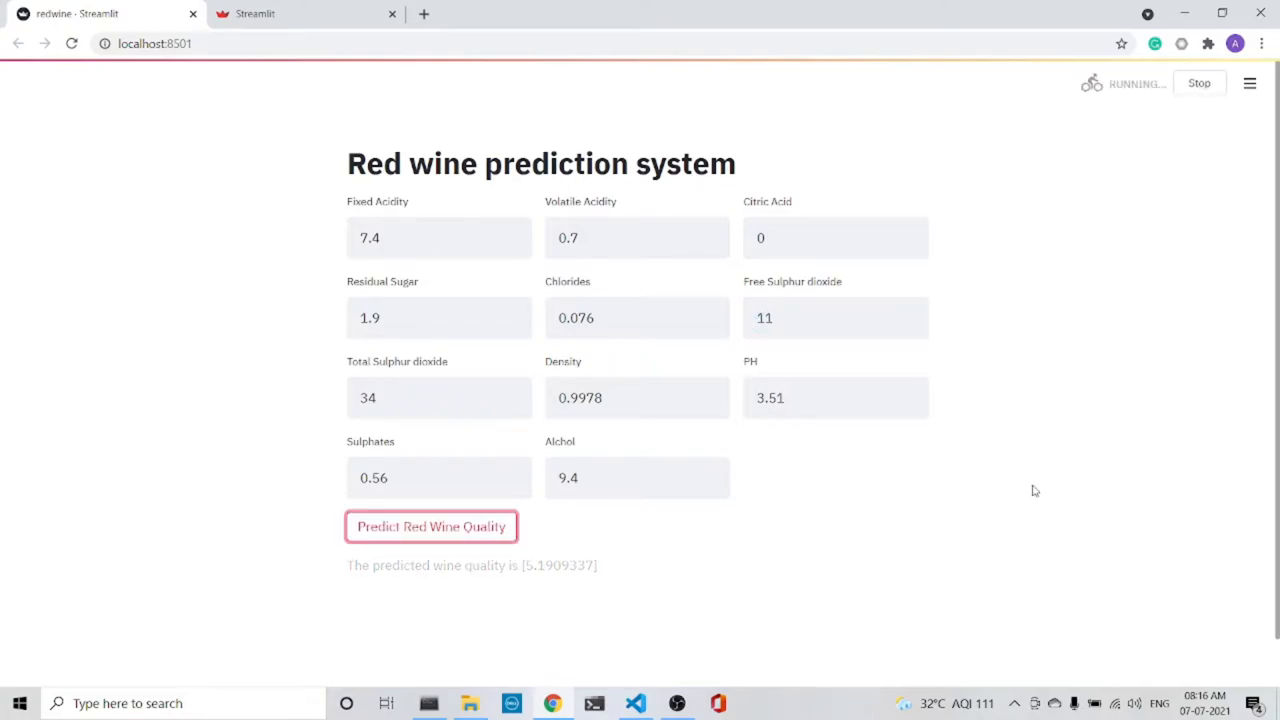
- Set alcohol to 11 and predict the red wine quality, giving 5.39
click(431, 526)
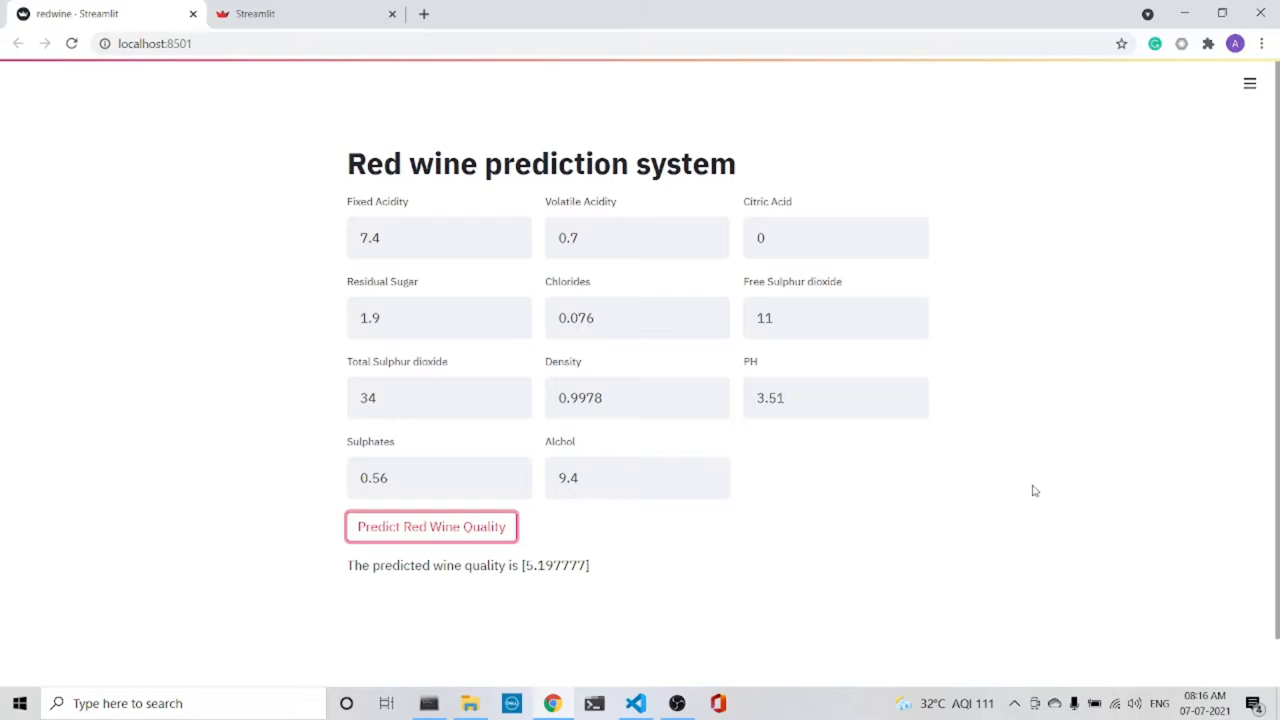
triple_click(637, 477)
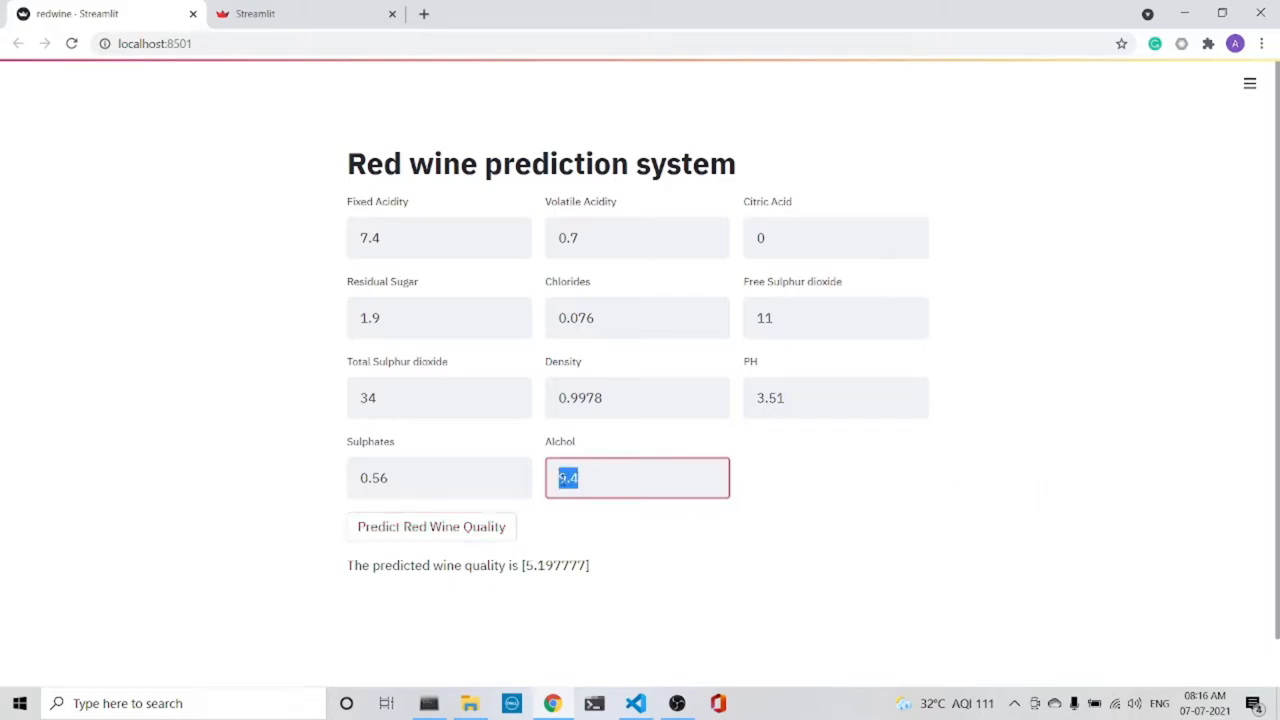
text(10)
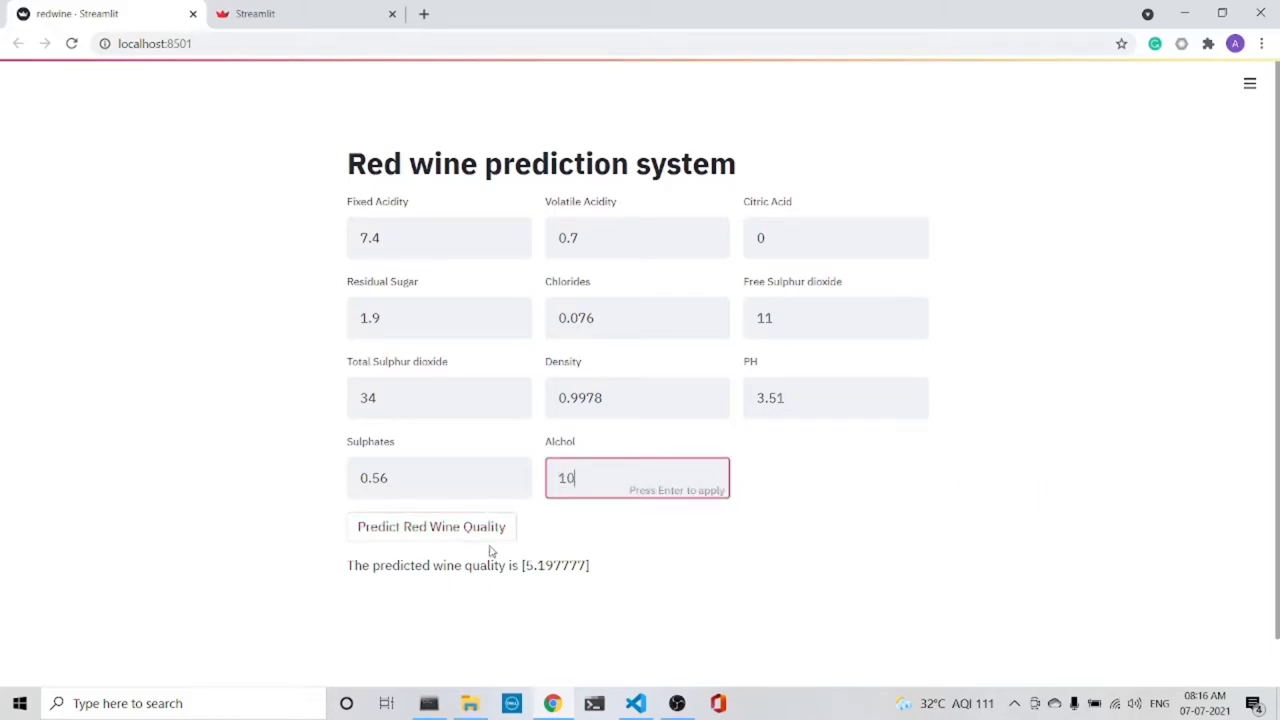
text(1)
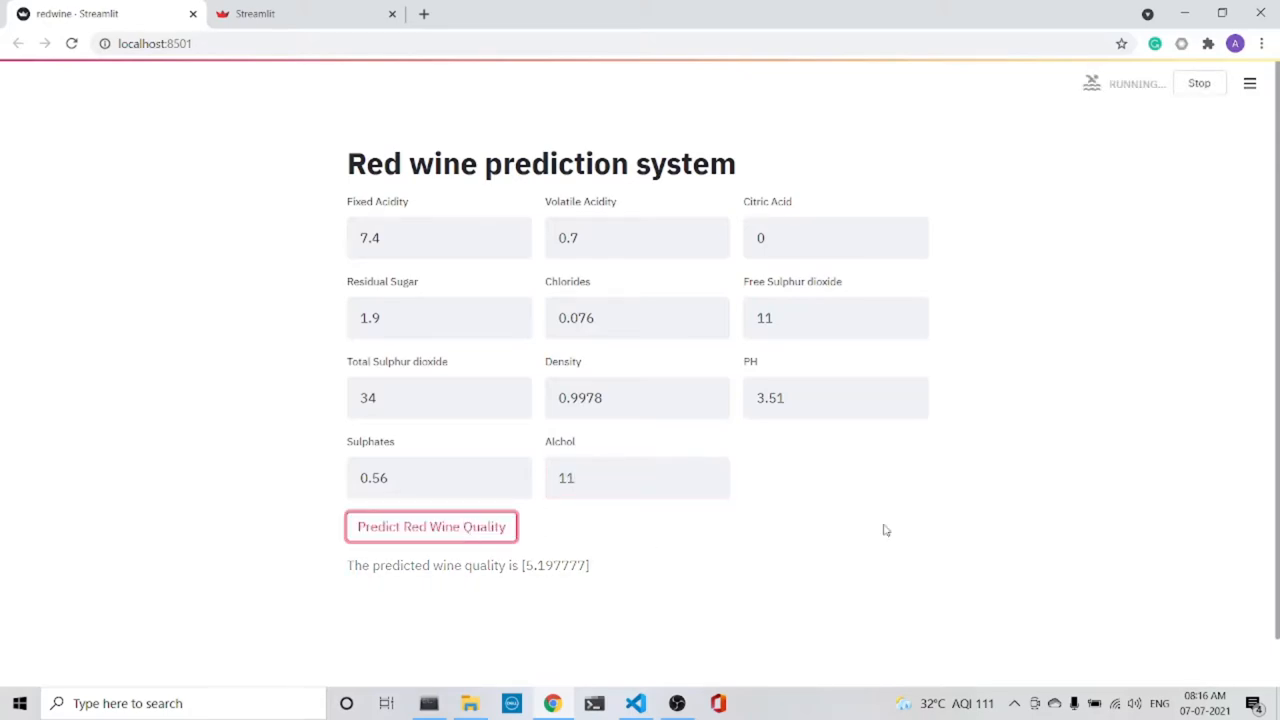
click(431, 526)
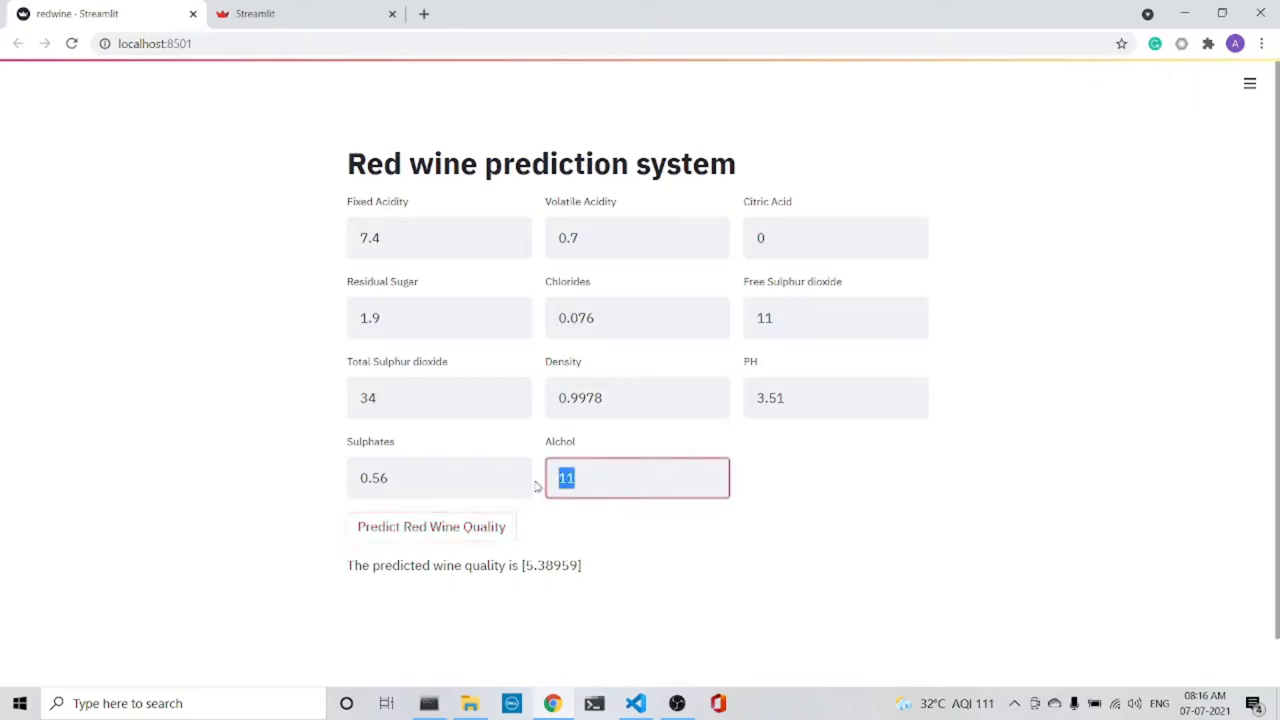
- Change alcohol to 8 and rerun the quality prediction
text(8)
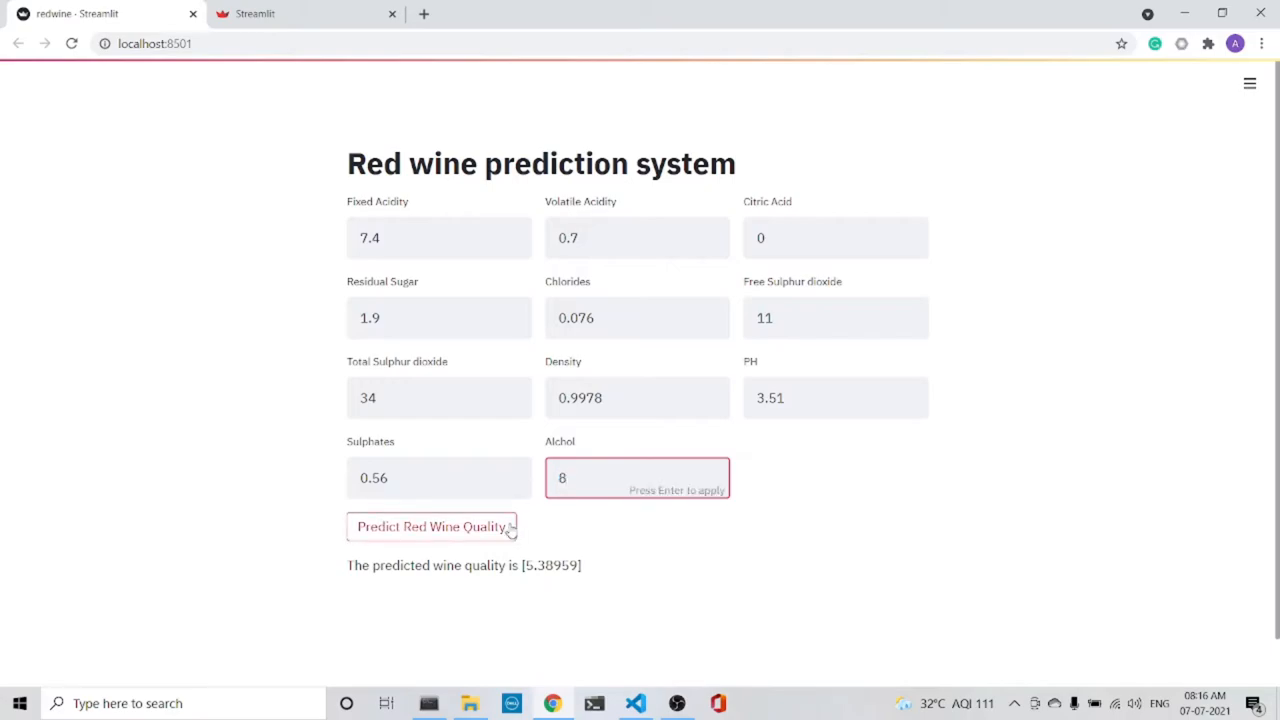
click(431, 526)
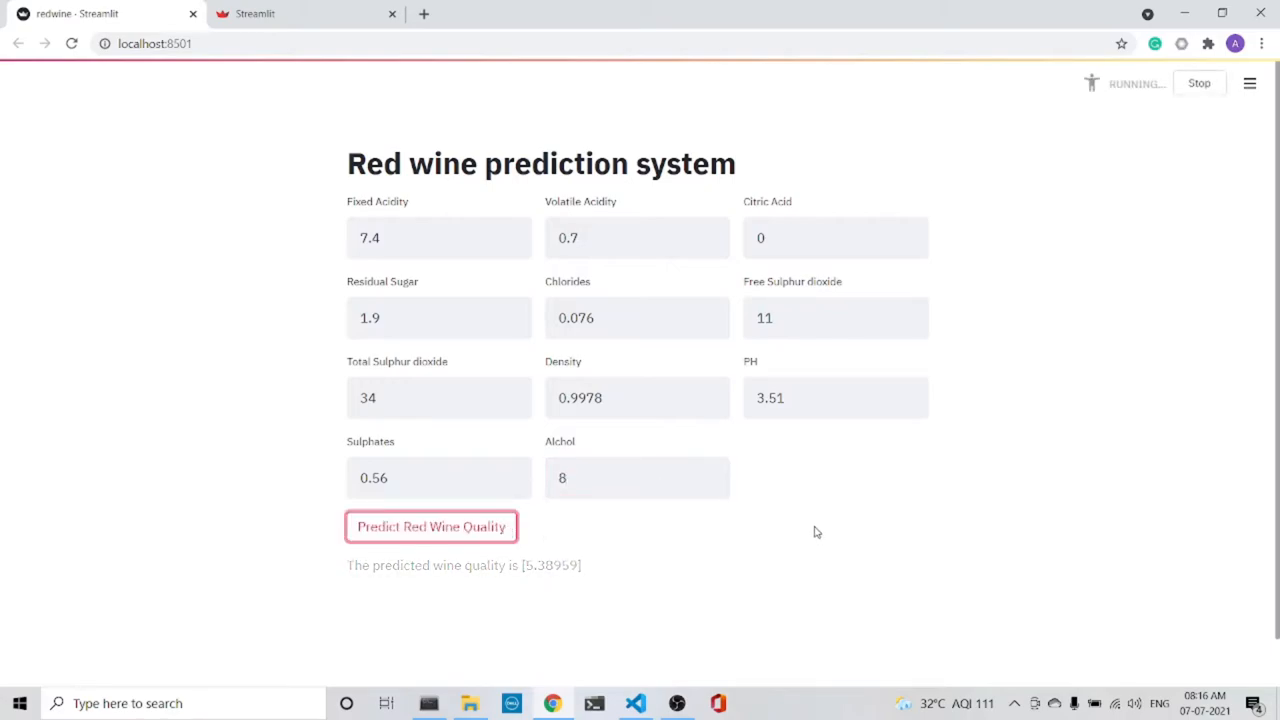
click(431, 526)
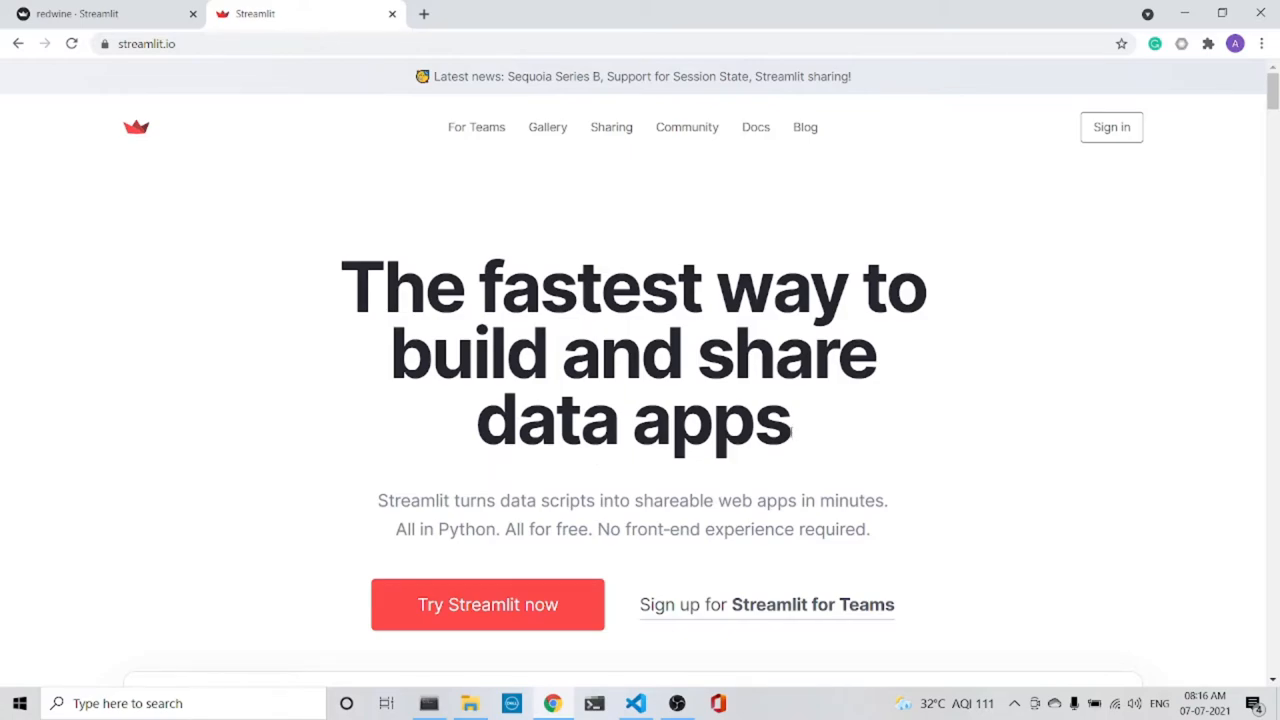
- View streamlit.io's pip install commands, then switch to the running prompt and redwine.py
scroll(down, 3)
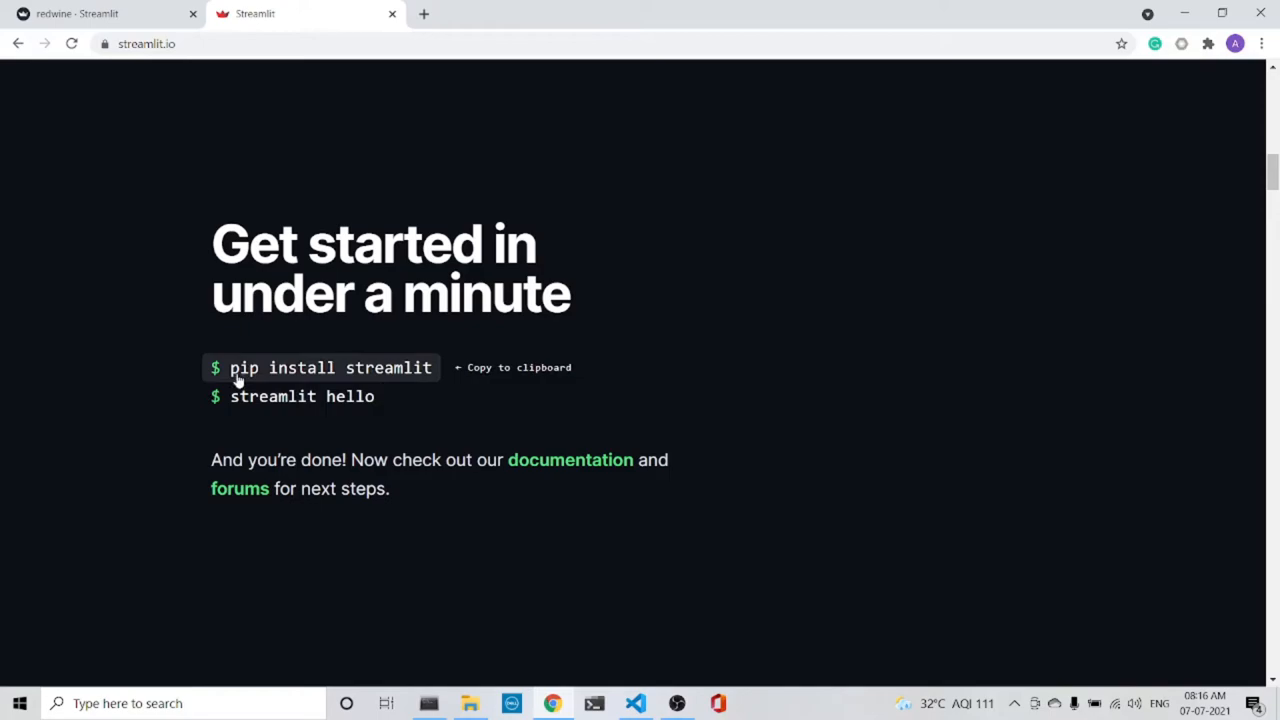
mouse_move(448, 378)
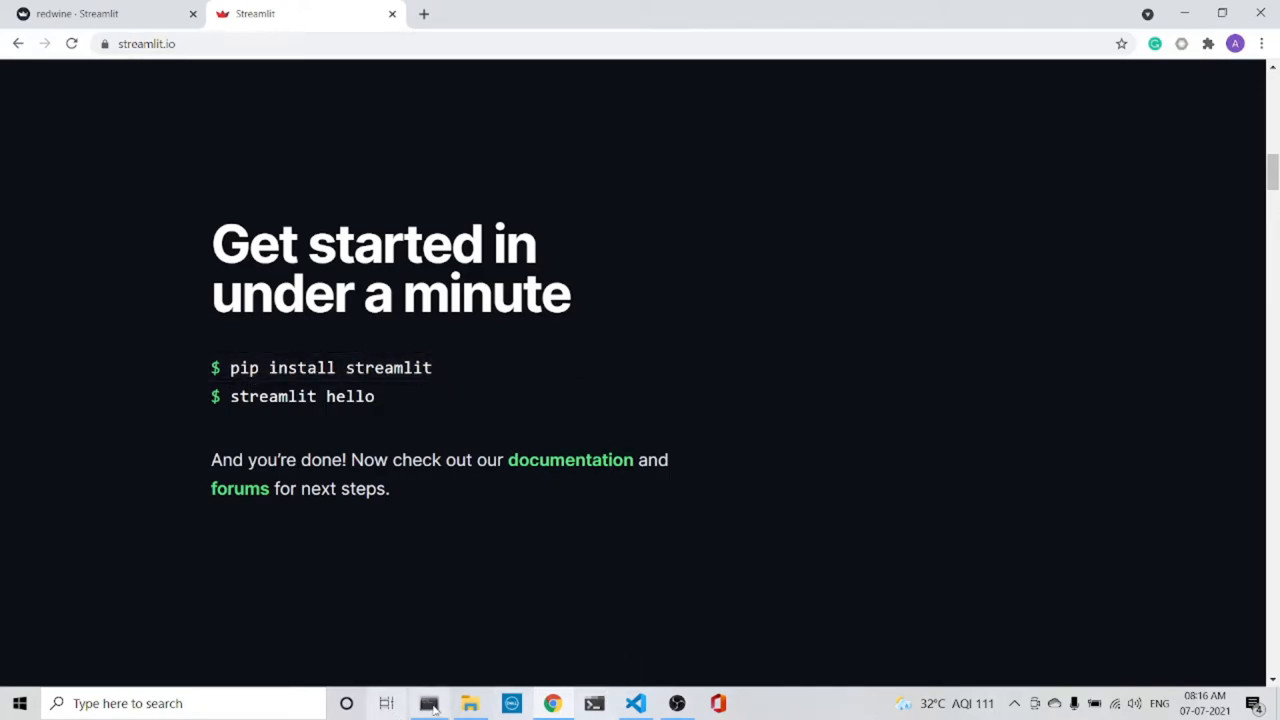
click(428, 703)
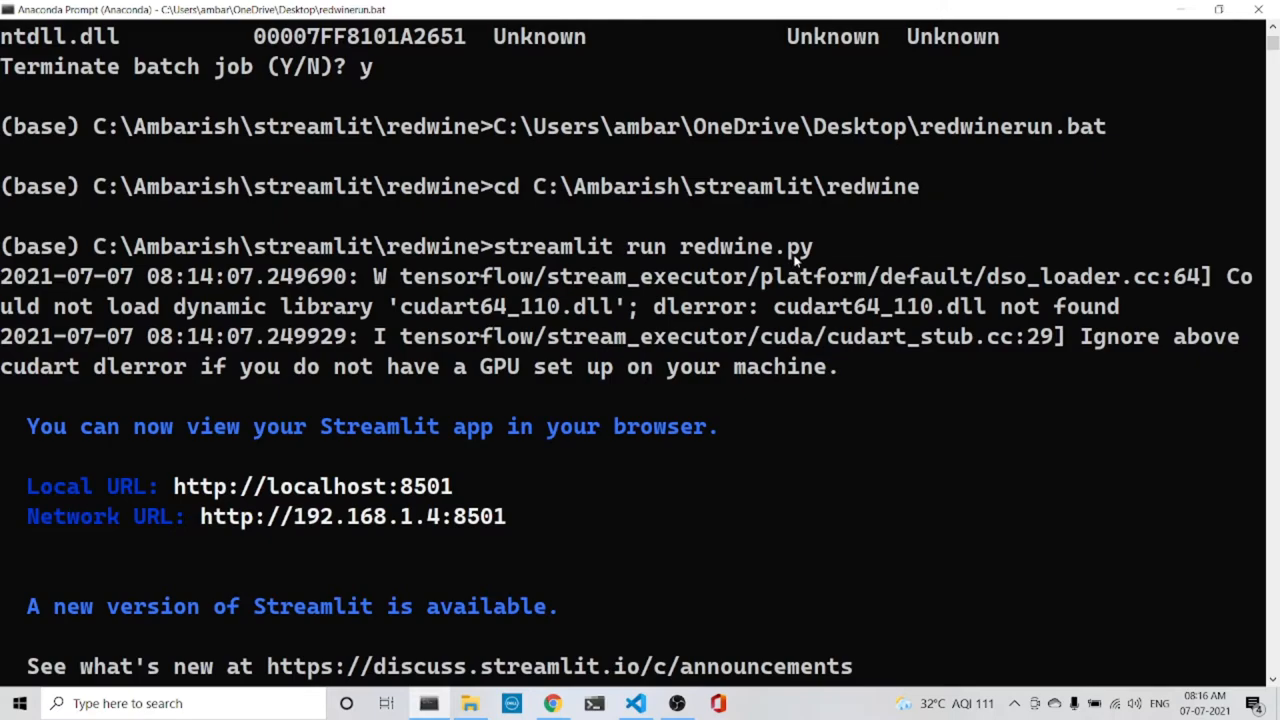
click(636, 703)
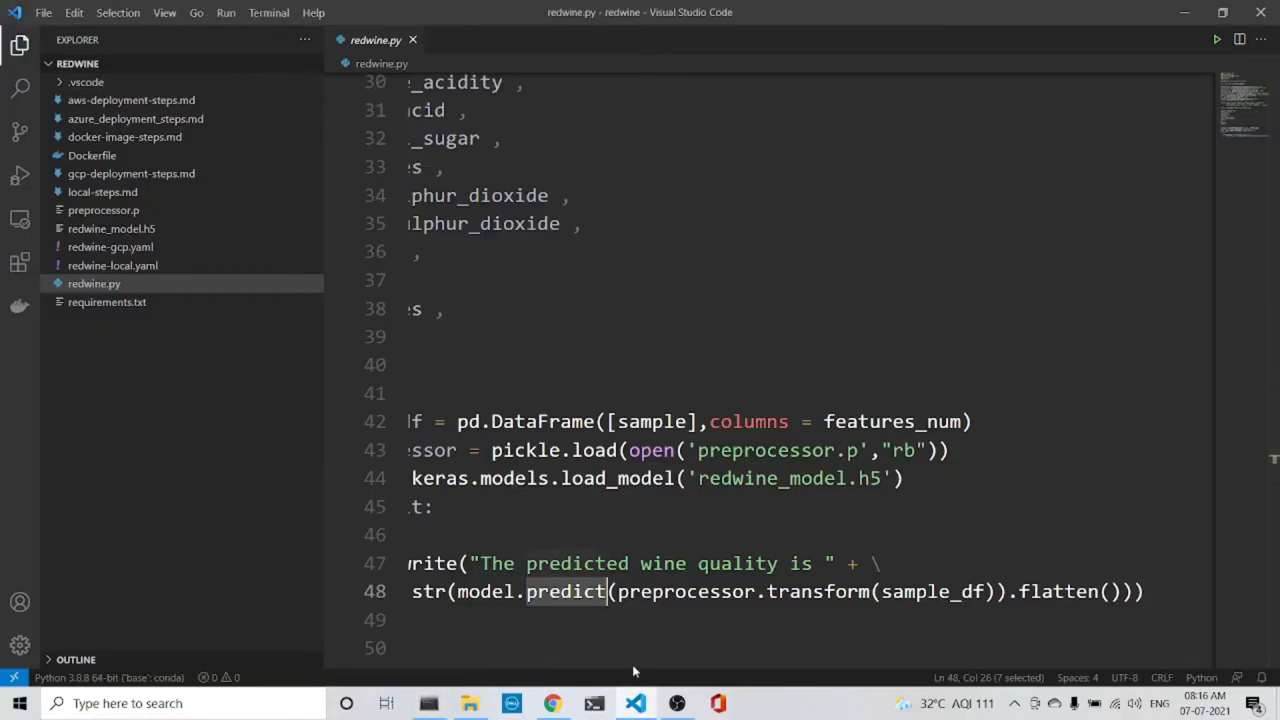
- Scroll redwine.py from the imports down through the text inputs to st.button
scroll(left, 3)
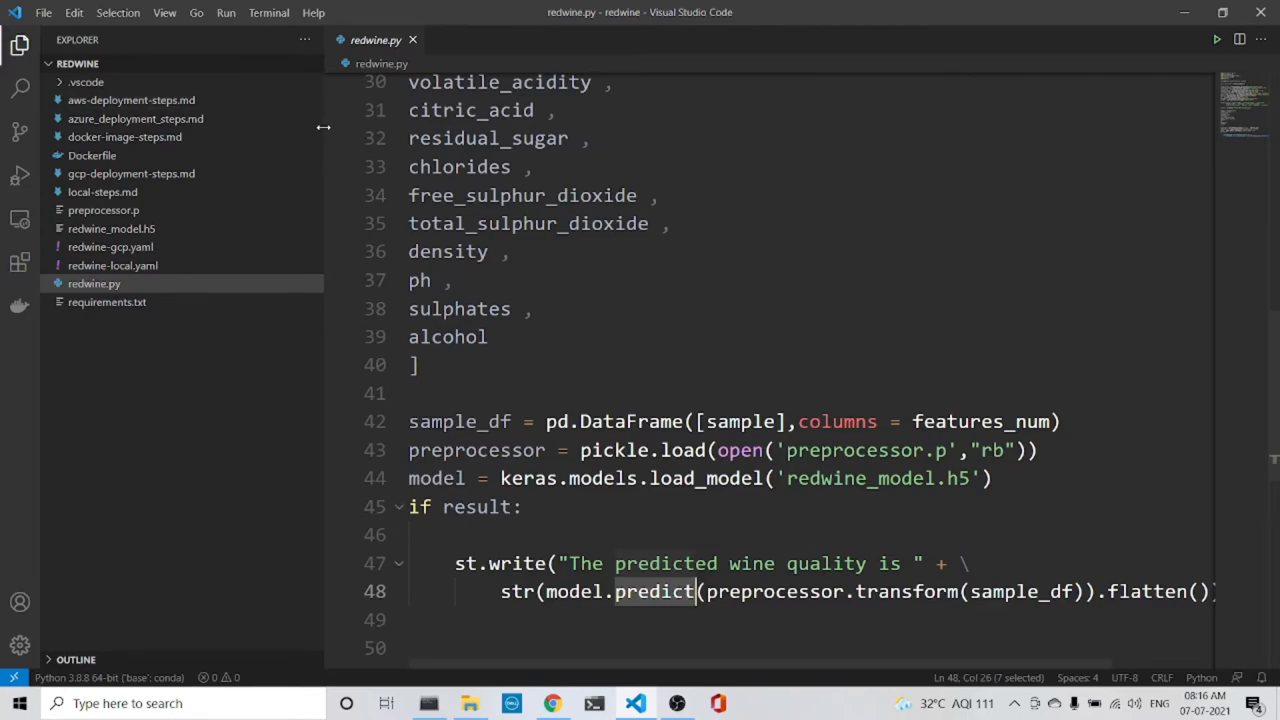
scroll(up, 3)
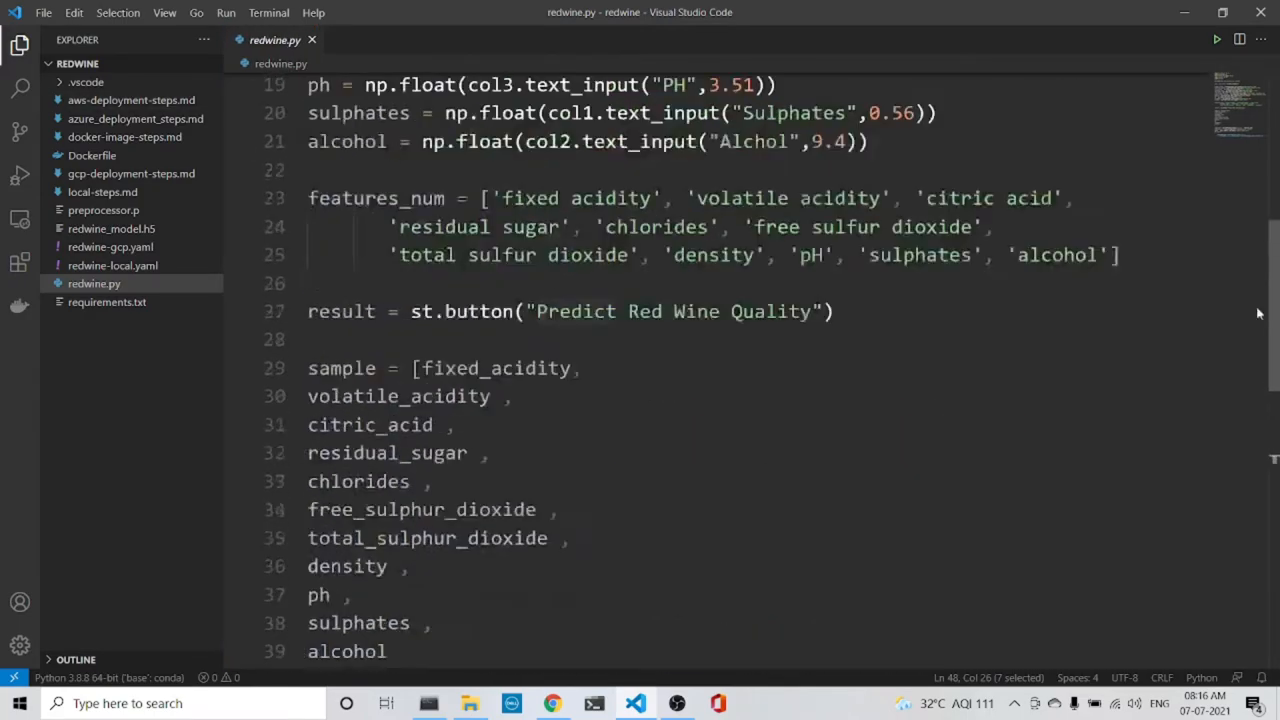
scroll(up, 3)
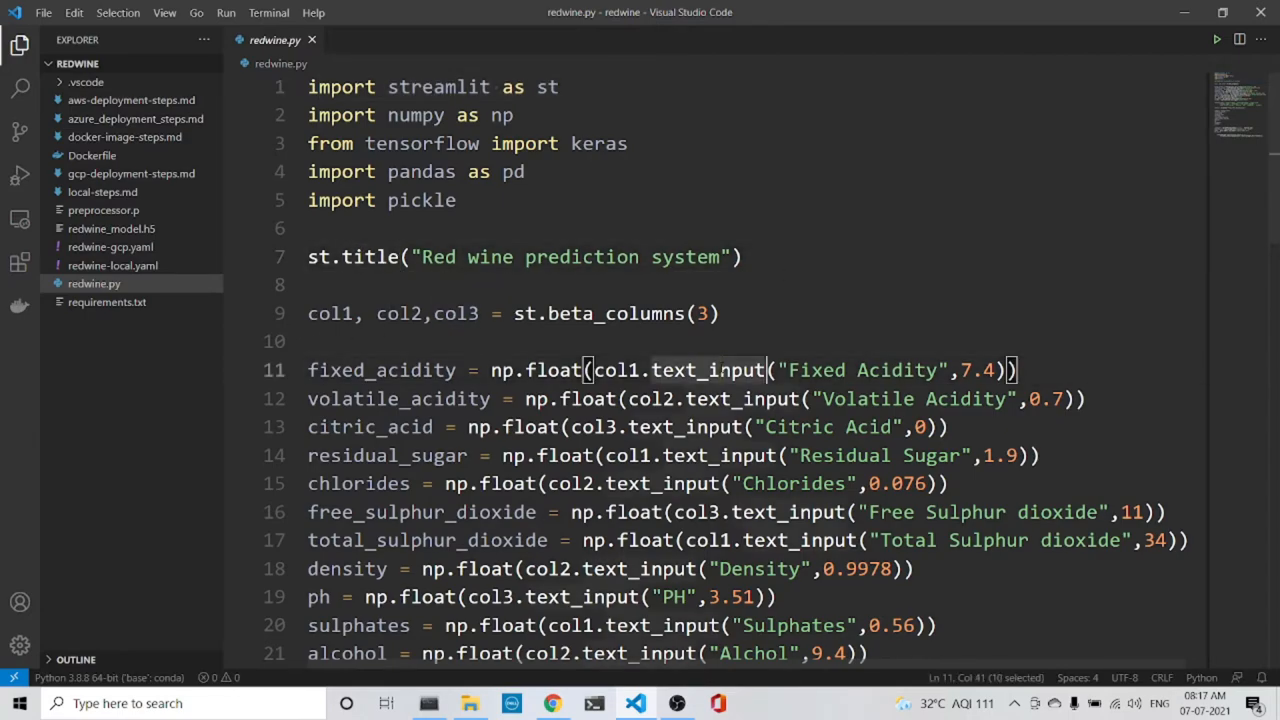
scroll(down, 3)
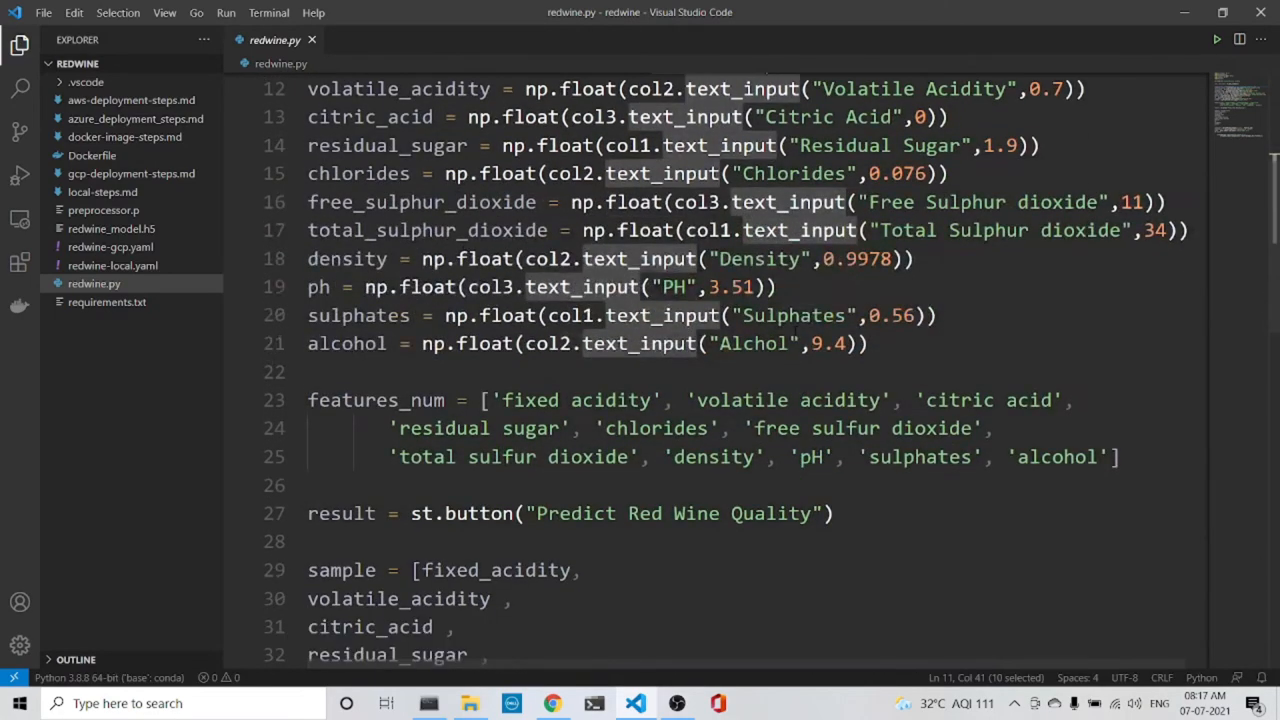
scroll(down, 3)
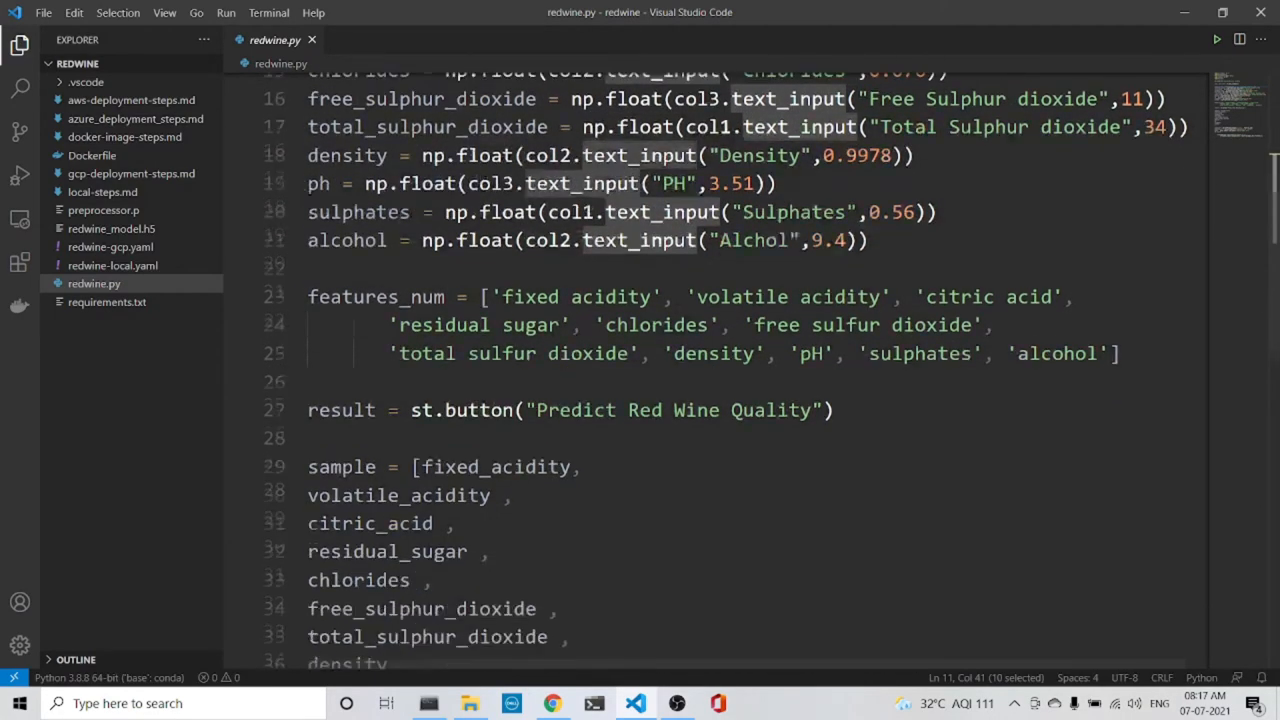
scroll(down, 3)
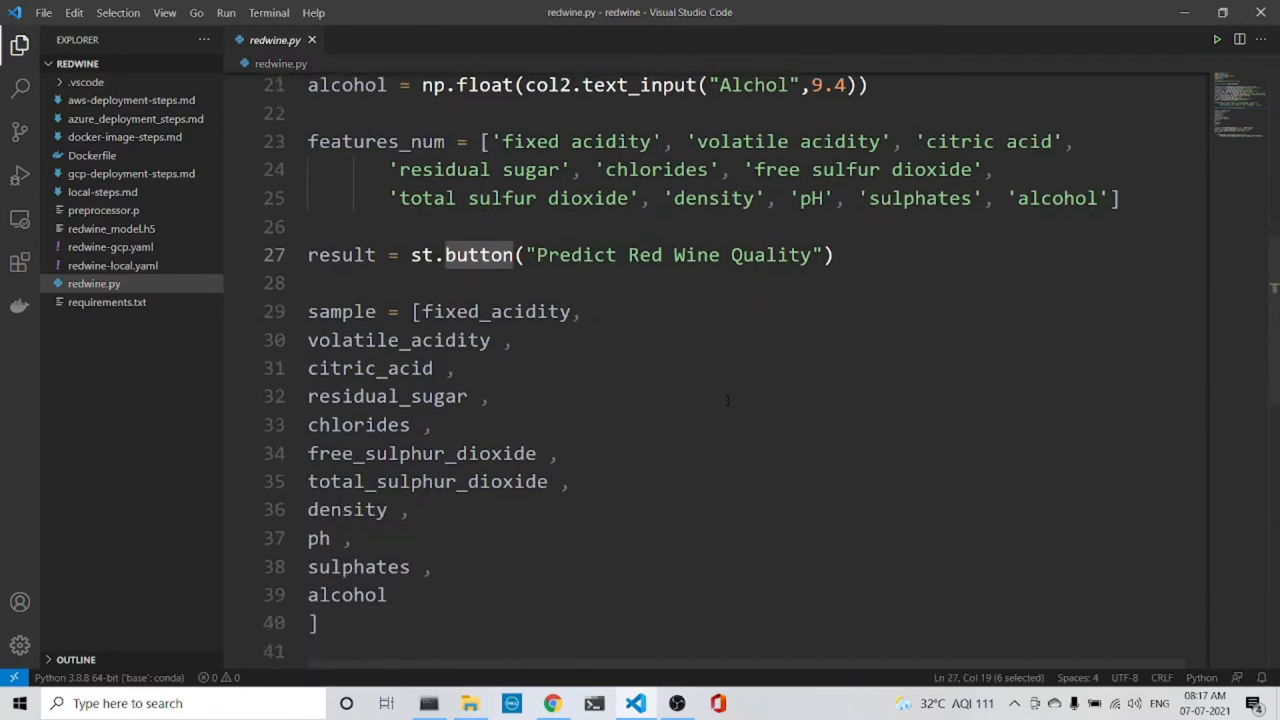
scroll(down, 3)
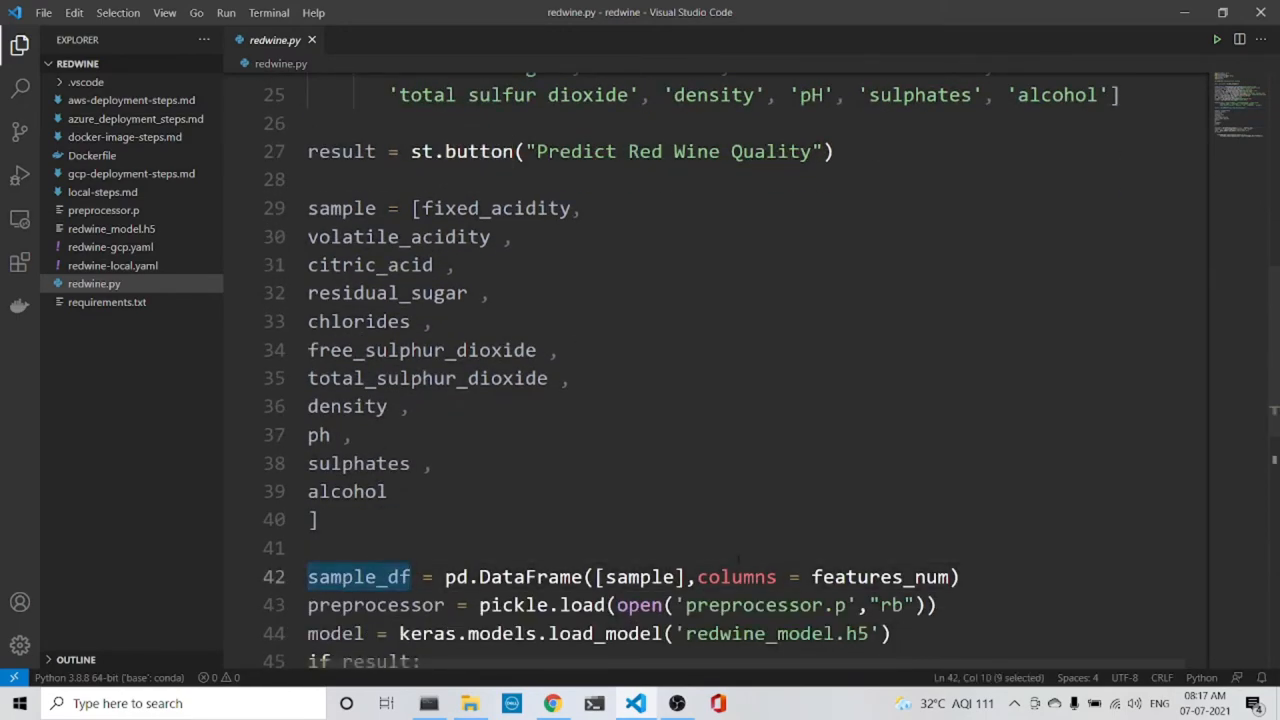
scroll(down, 3)
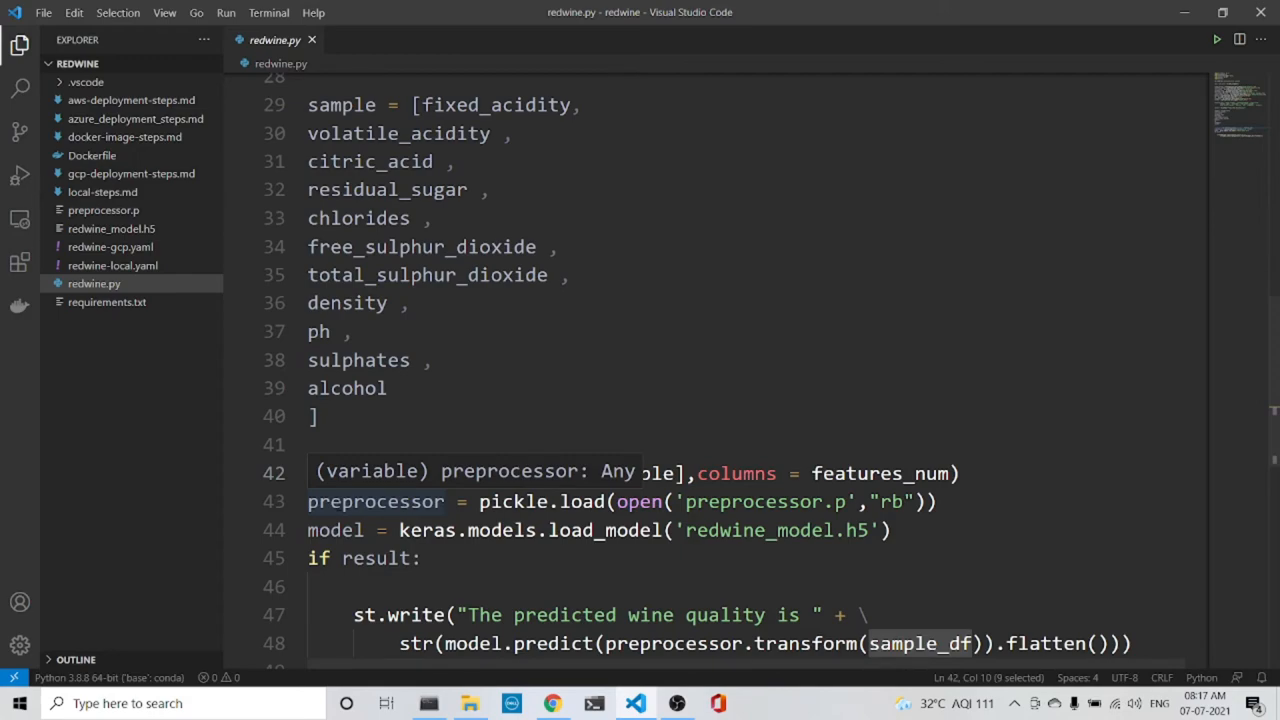
mouse_move(290, 461)
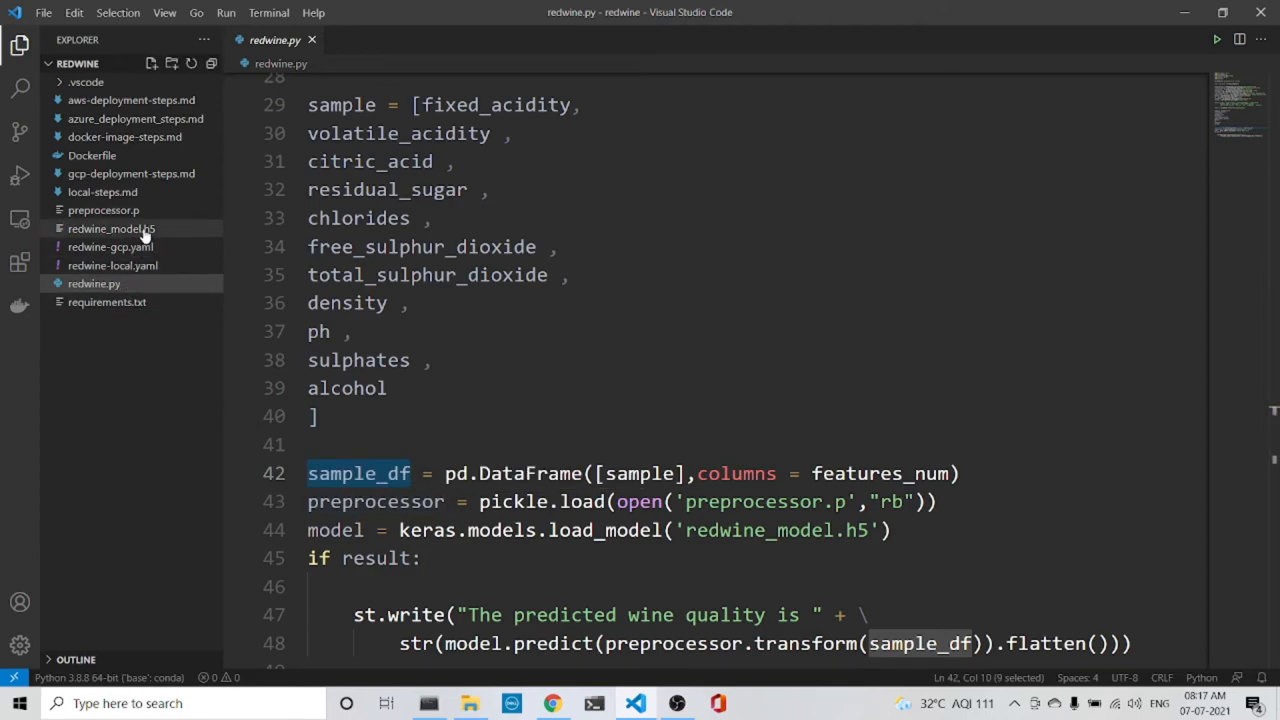
mouse_move(103, 191)
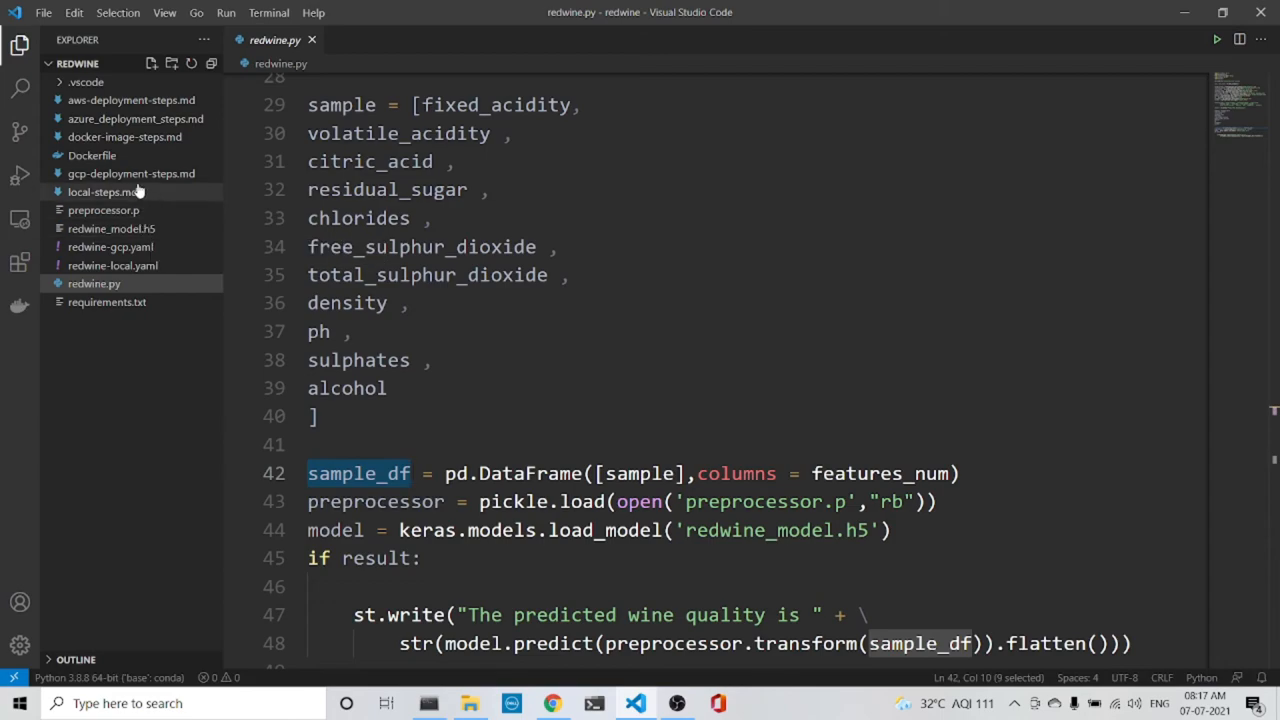
mouse_move(103, 210)
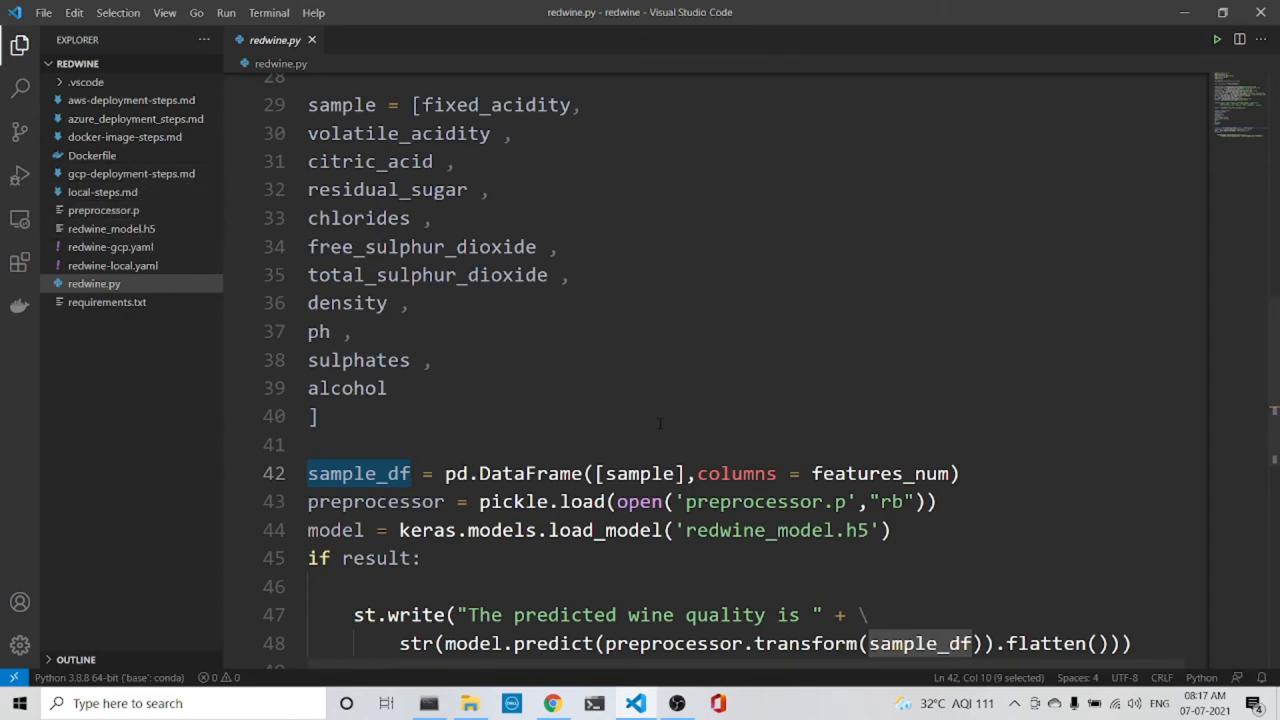
scroll(down, 3)
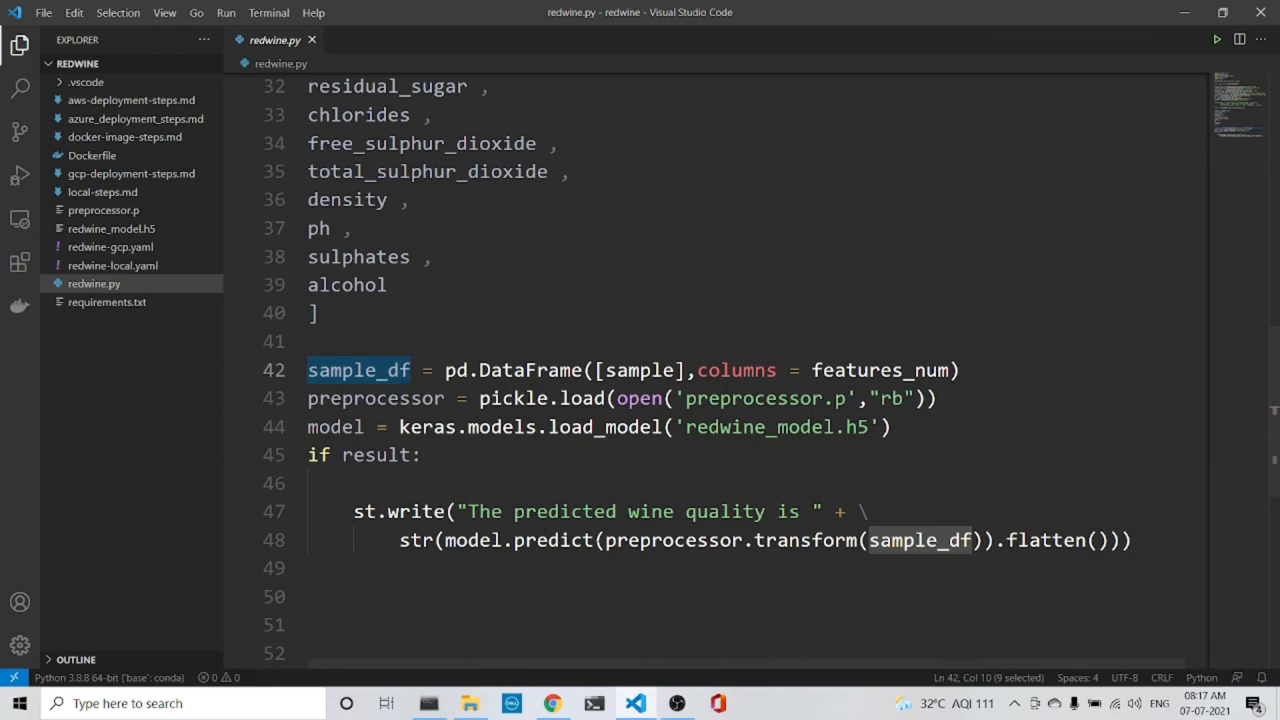